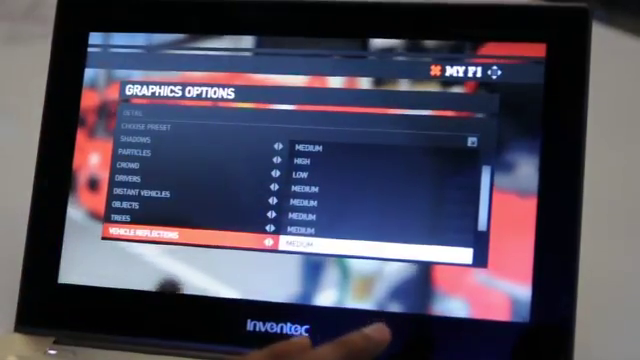
{"action": "scroll", "scroll_direction": "down", "scroll_amount": 3}
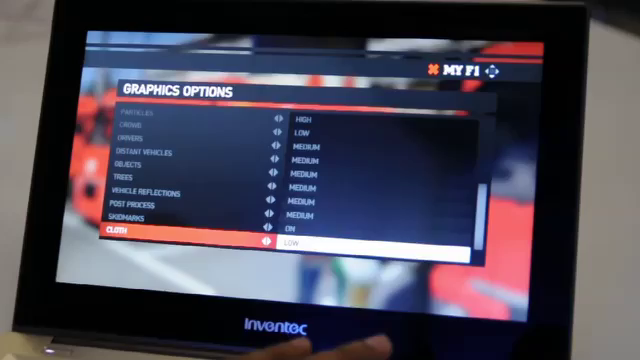